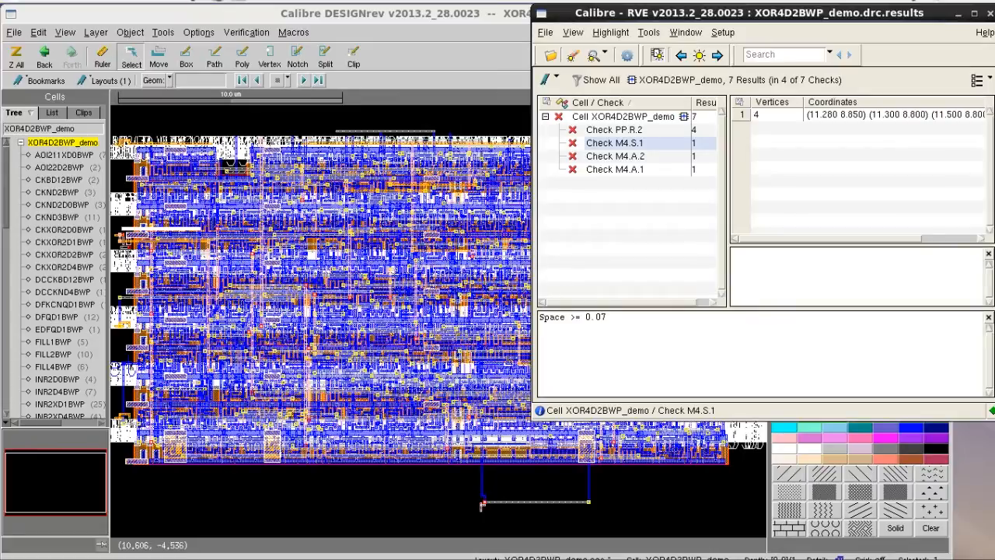
Highlight check M4.S.1 to zoom the layout onto the spacing violation.
right_click(614, 143)
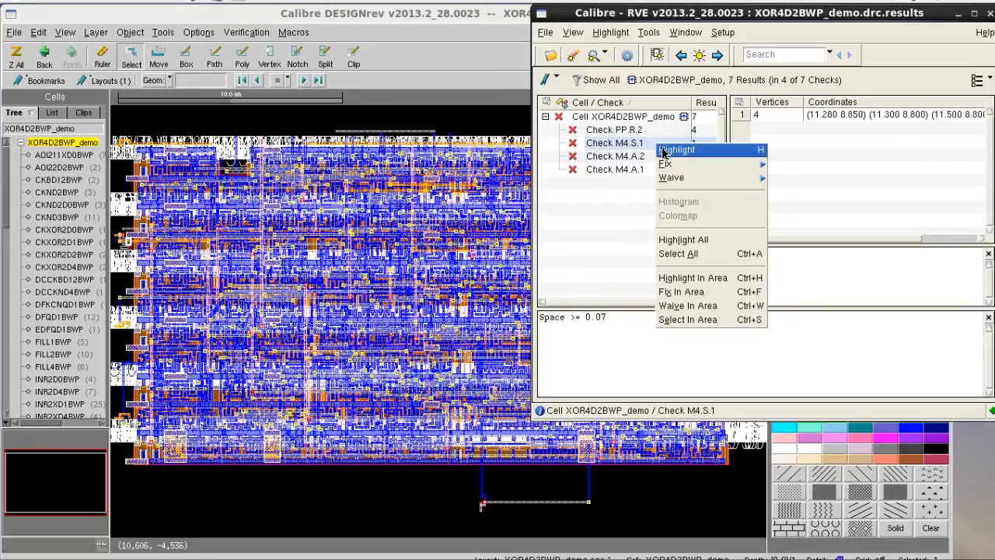
click(676, 149)
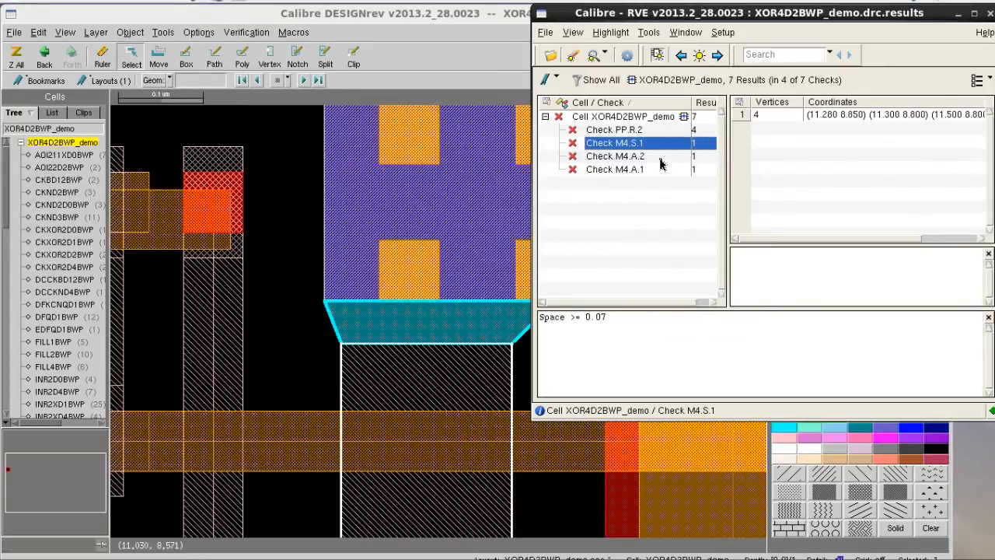
Waive the selected M4.A.2 and M4.A.1 results with the comment 'Foundry Approval'.
right_click(615, 155)
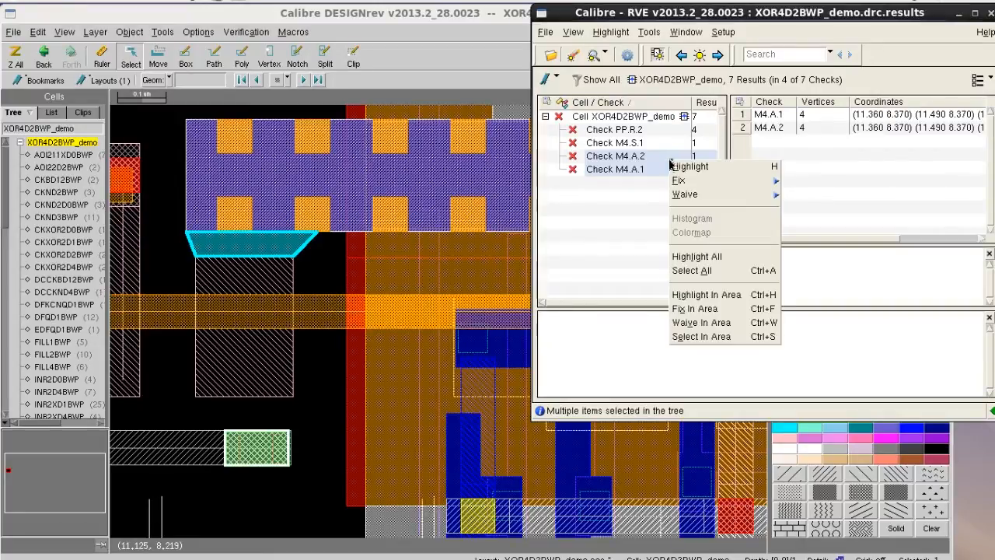
mouse_move(685, 195)
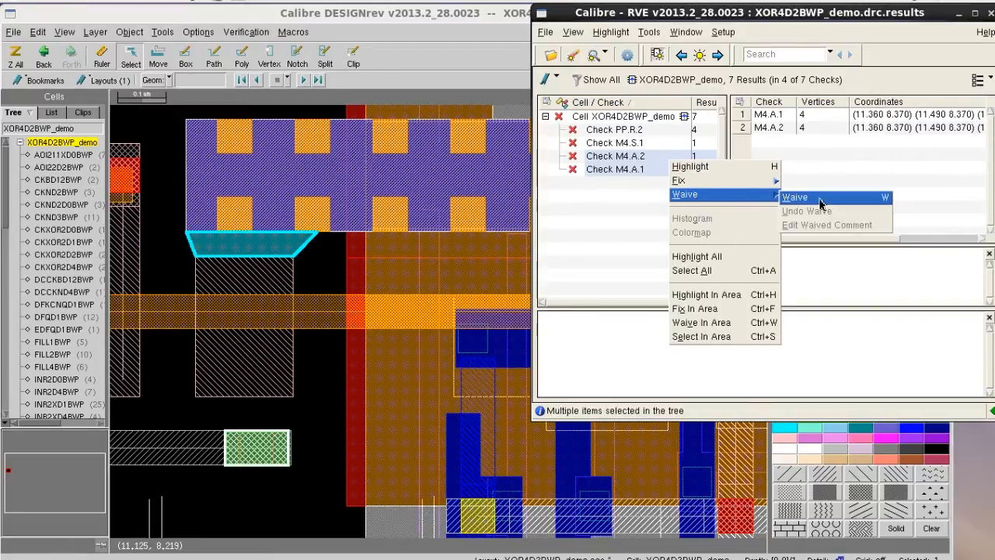
click(794, 195)
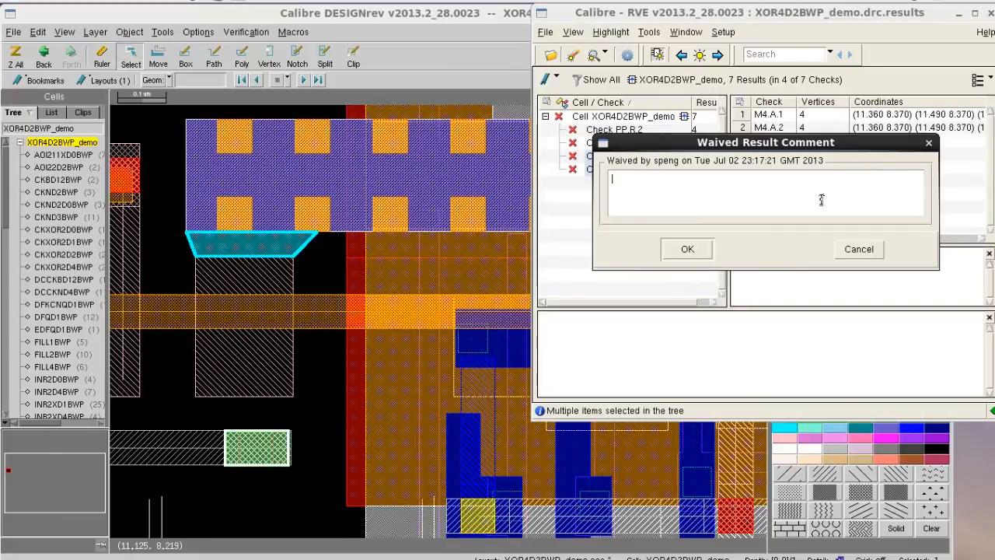
text(Foundry)
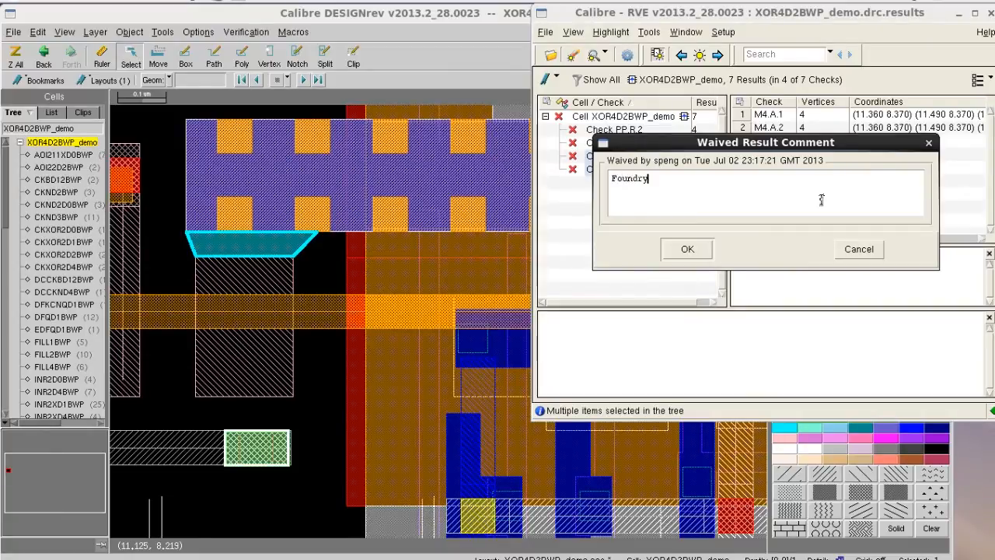
text(Approval)
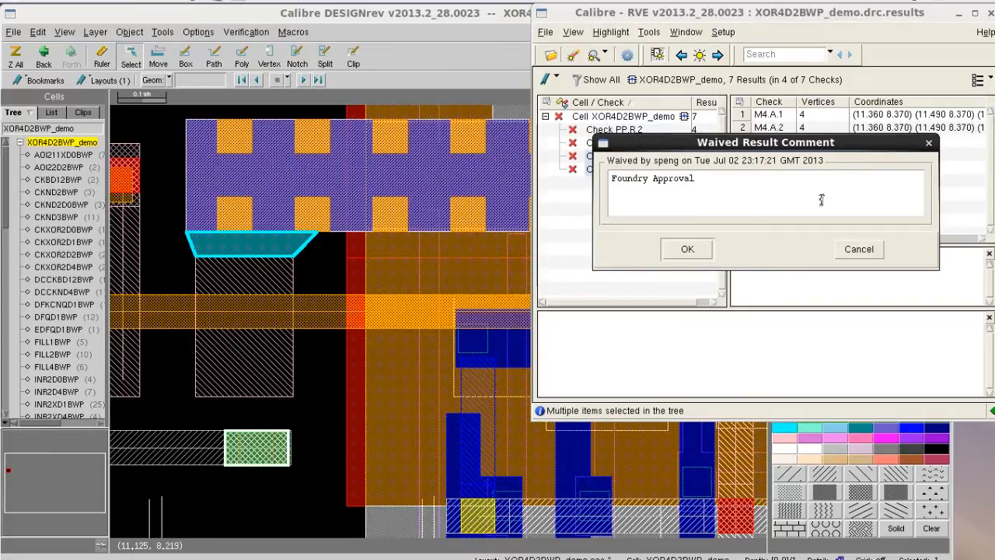
click(686, 249)
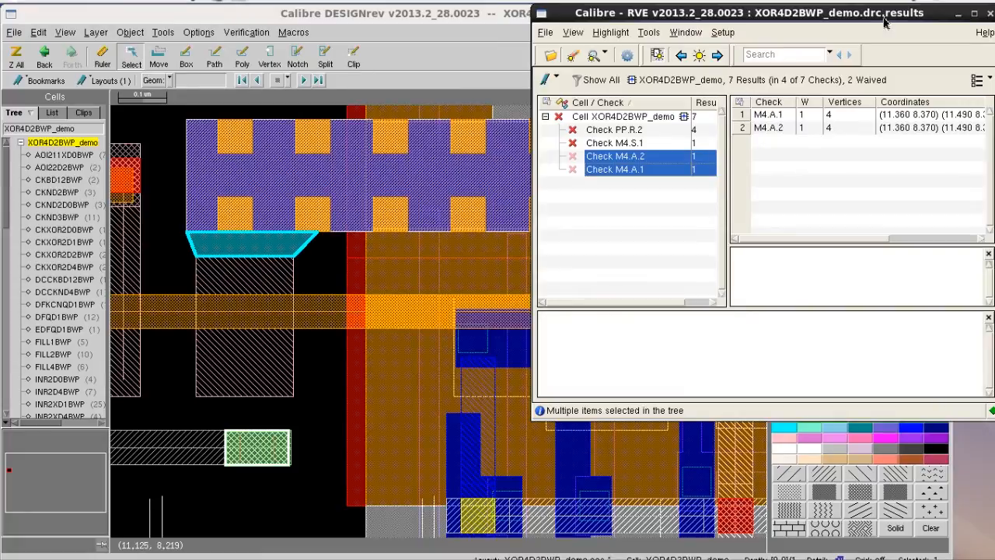
mouse_move(664, 128)
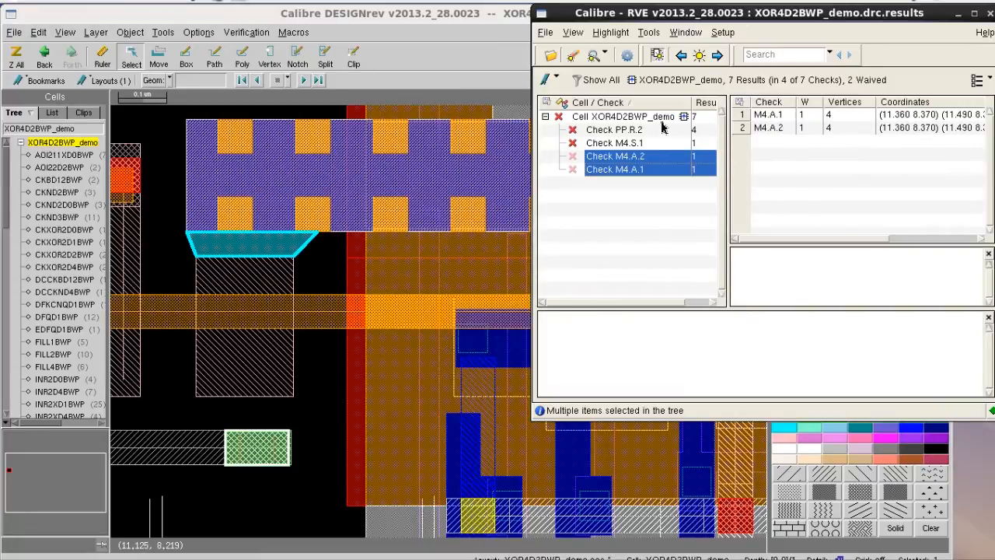
Select the Cell XOR4D2BWP_demo node to list all seven results and confirm W=1 on both area checks.
click(622, 116)
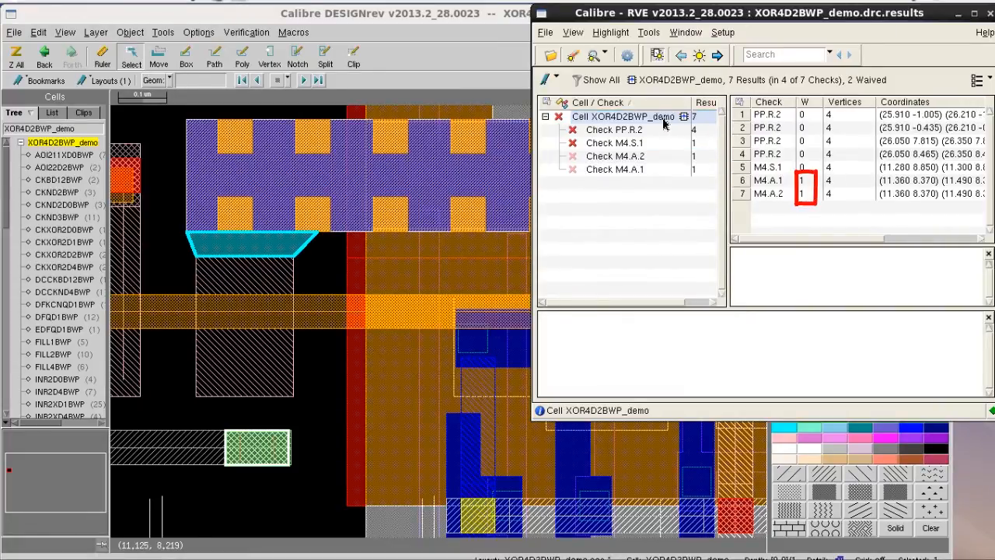